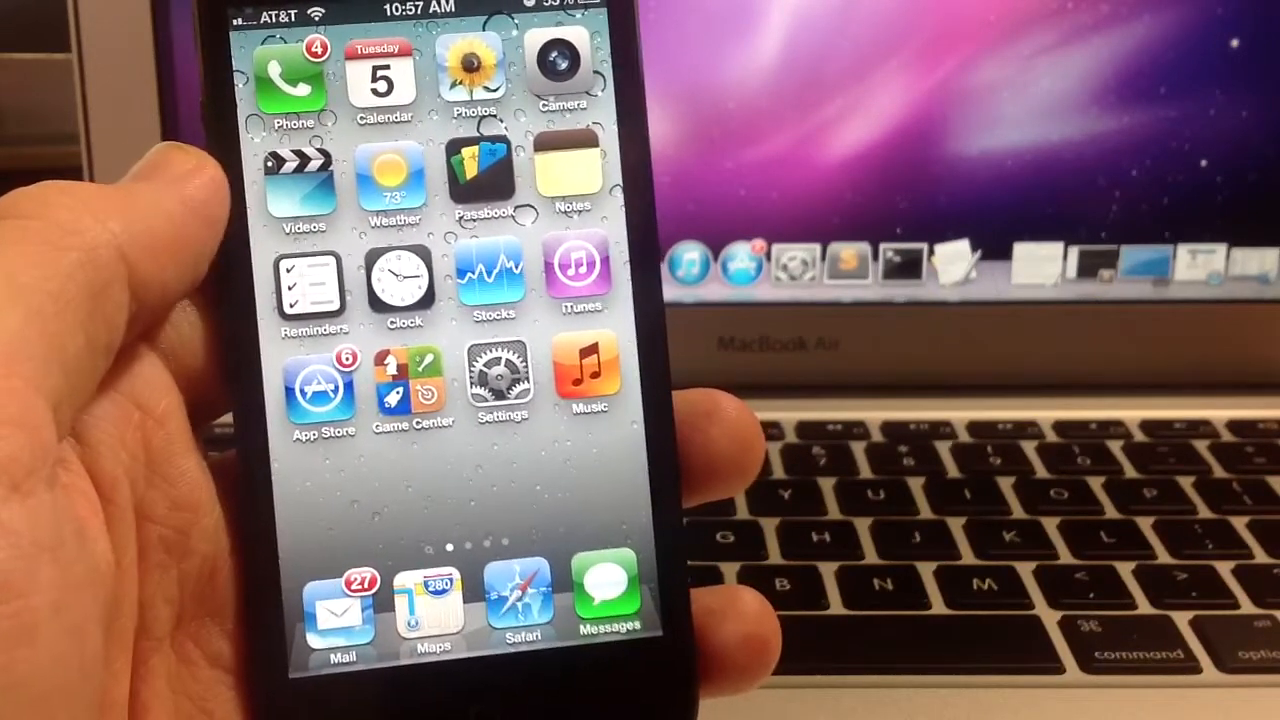
# Launch Cydia from the second Home Screen page.
pyautogui.hscroll(-3)
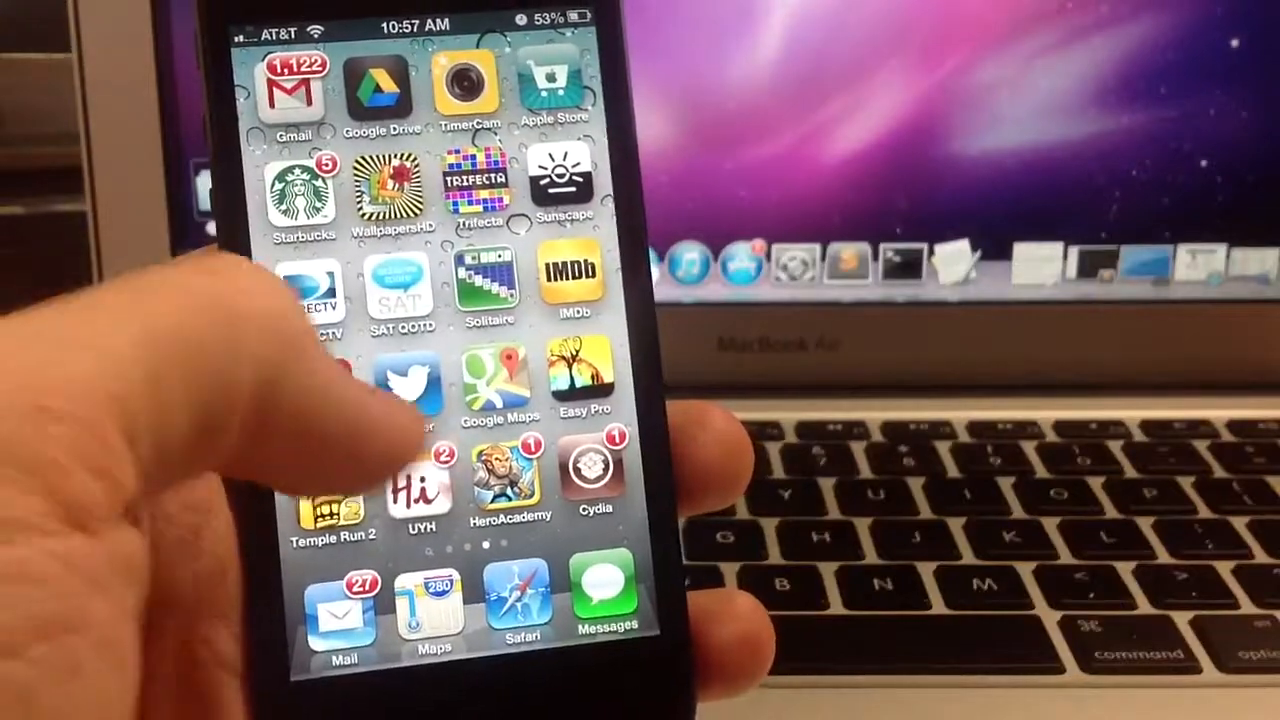
pyautogui.click(592, 480)
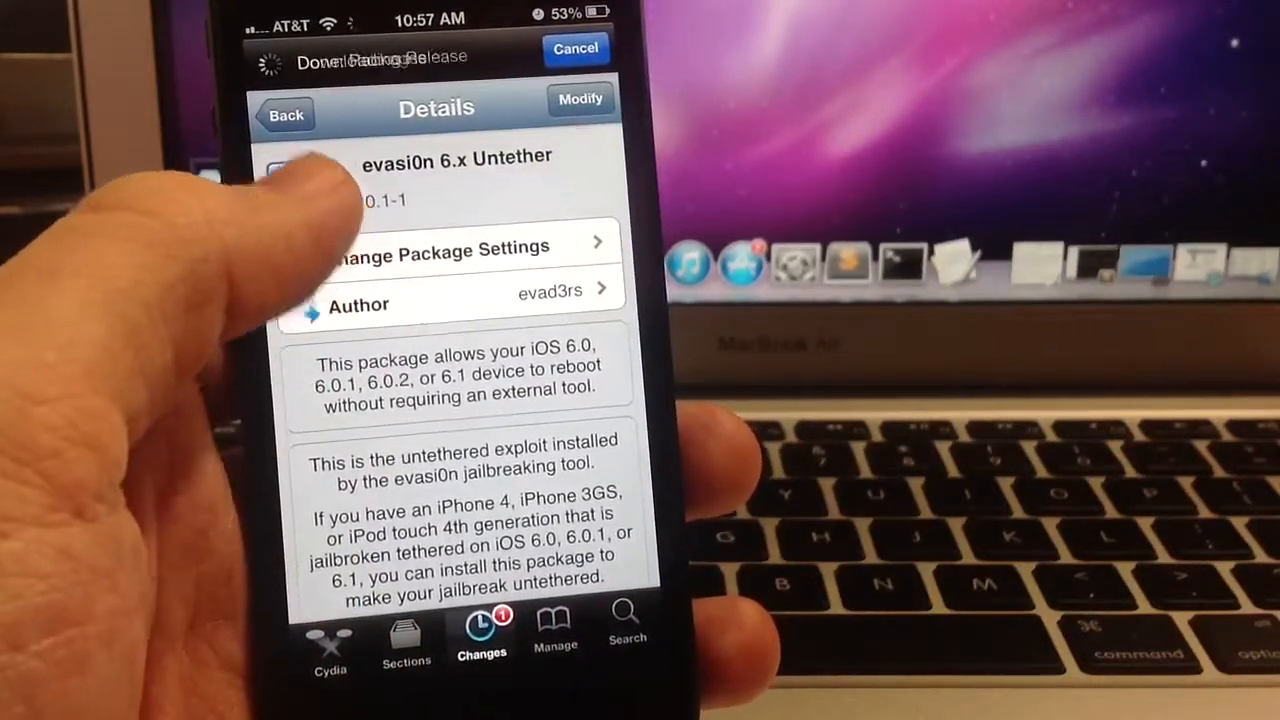
# Return to the Changes list and go to package Search.
pyautogui.click(284, 114)
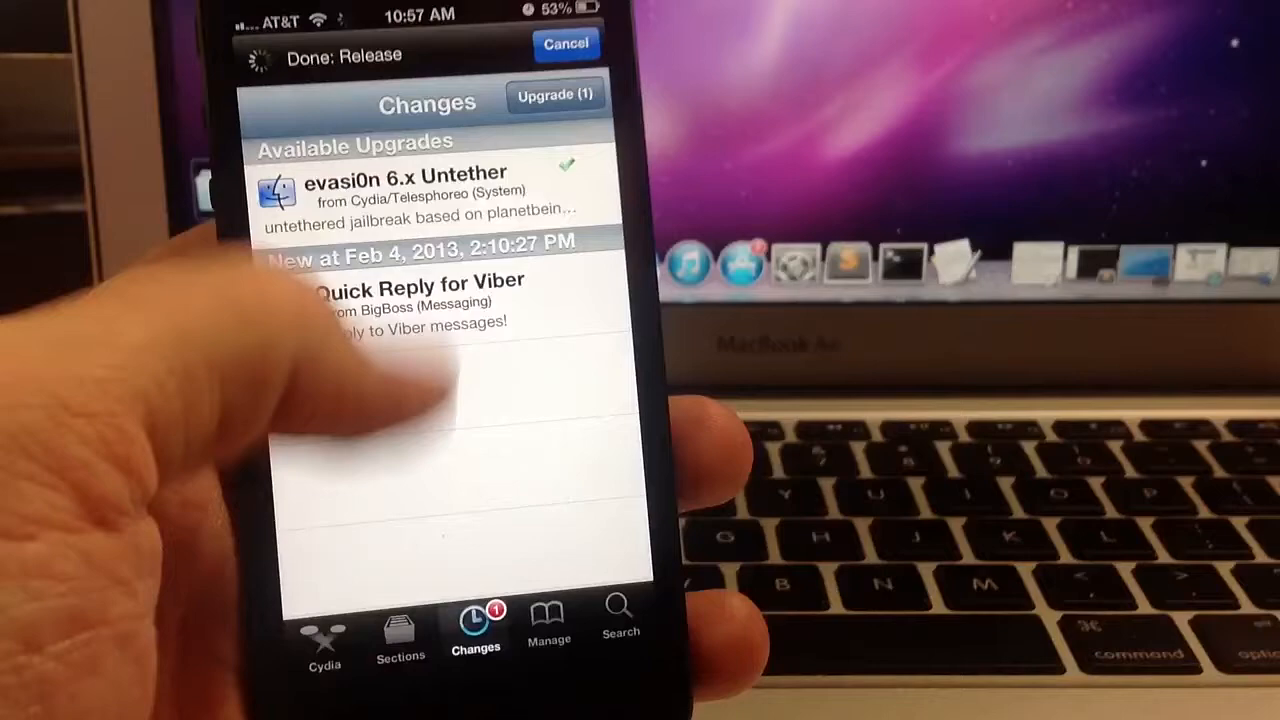
pyautogui.click(404, 190)
pyautogui.write('Evas')
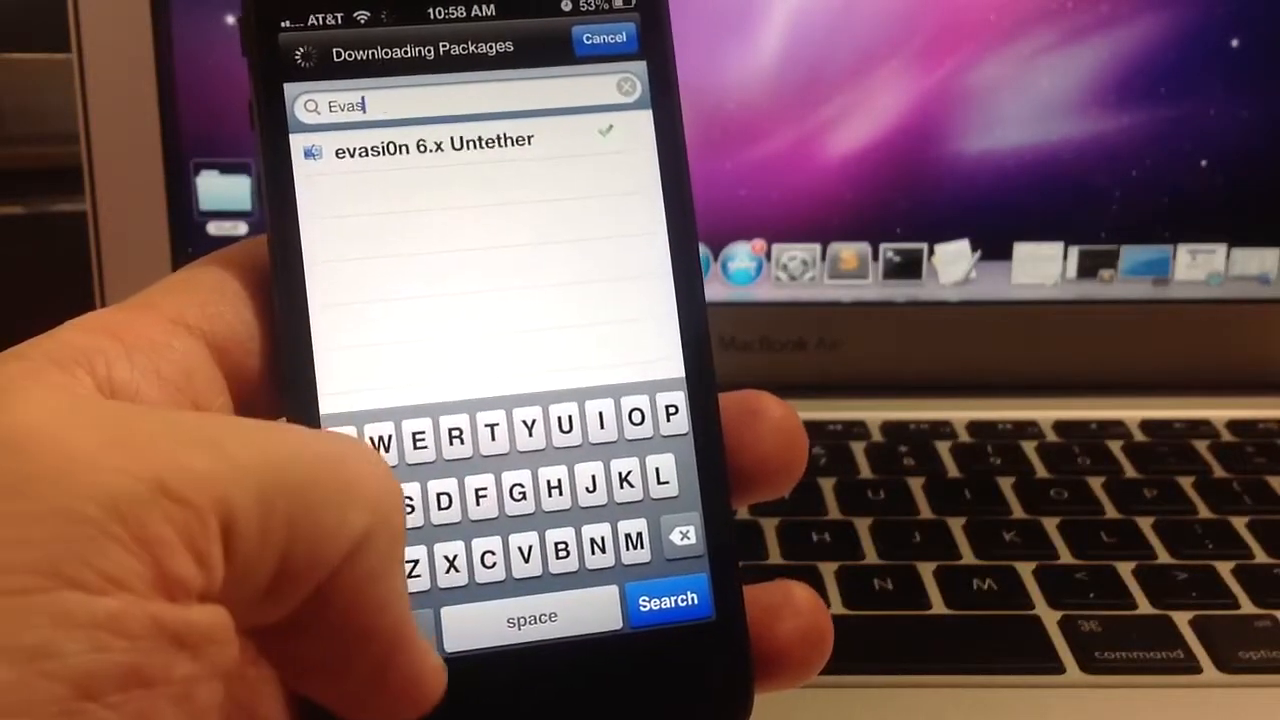
# Search for "Evasi0n" and show the evasi0n 6.x Untether Details page.
pyautogui.click(380, 610)
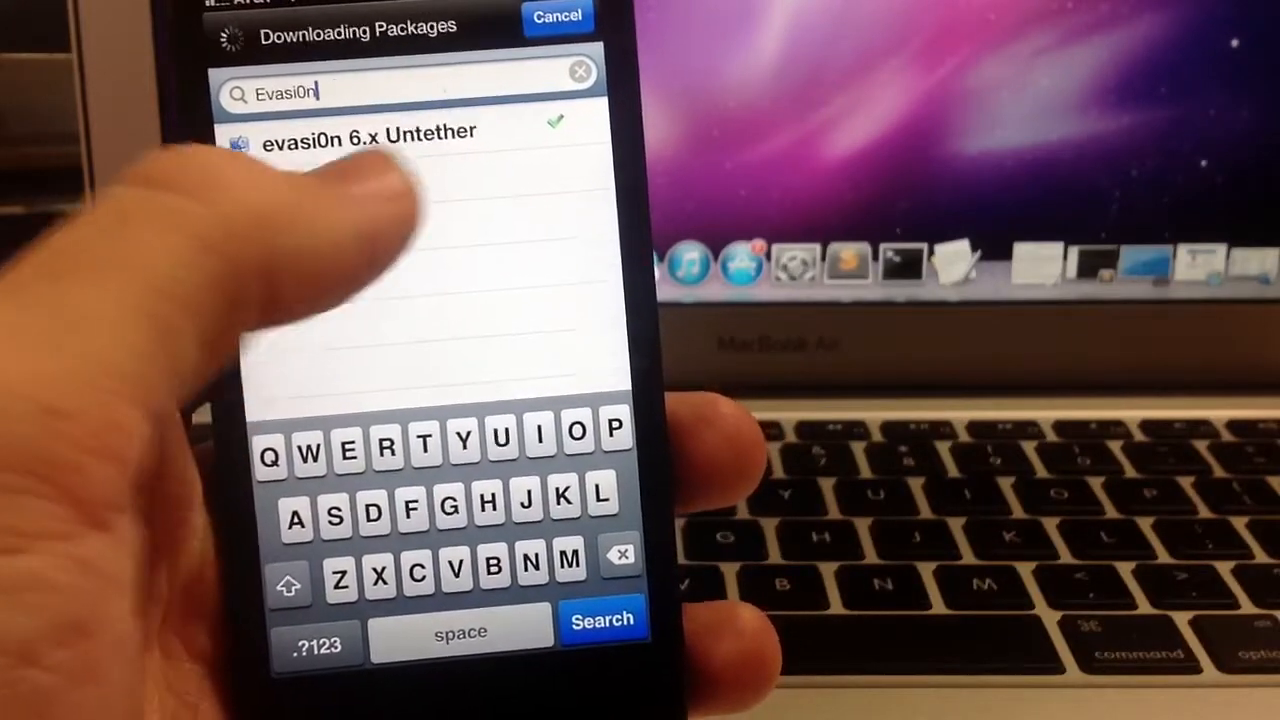
pyautogui.click(368, 132)
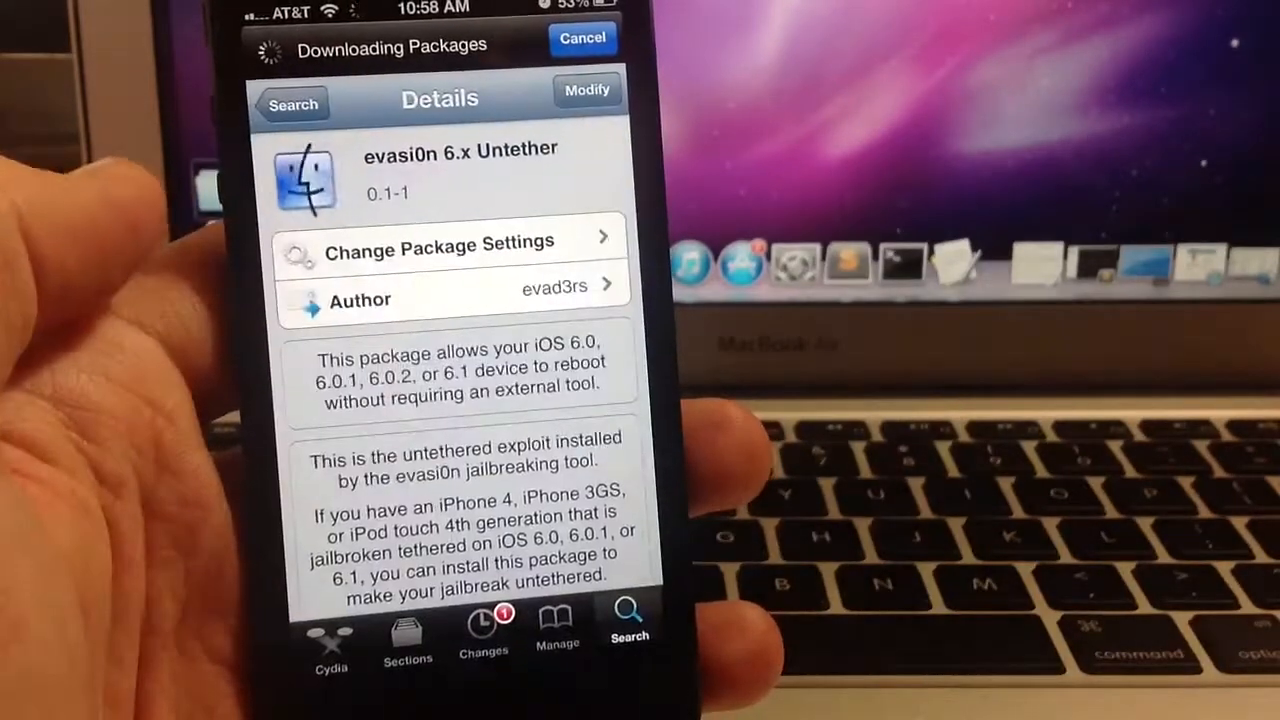